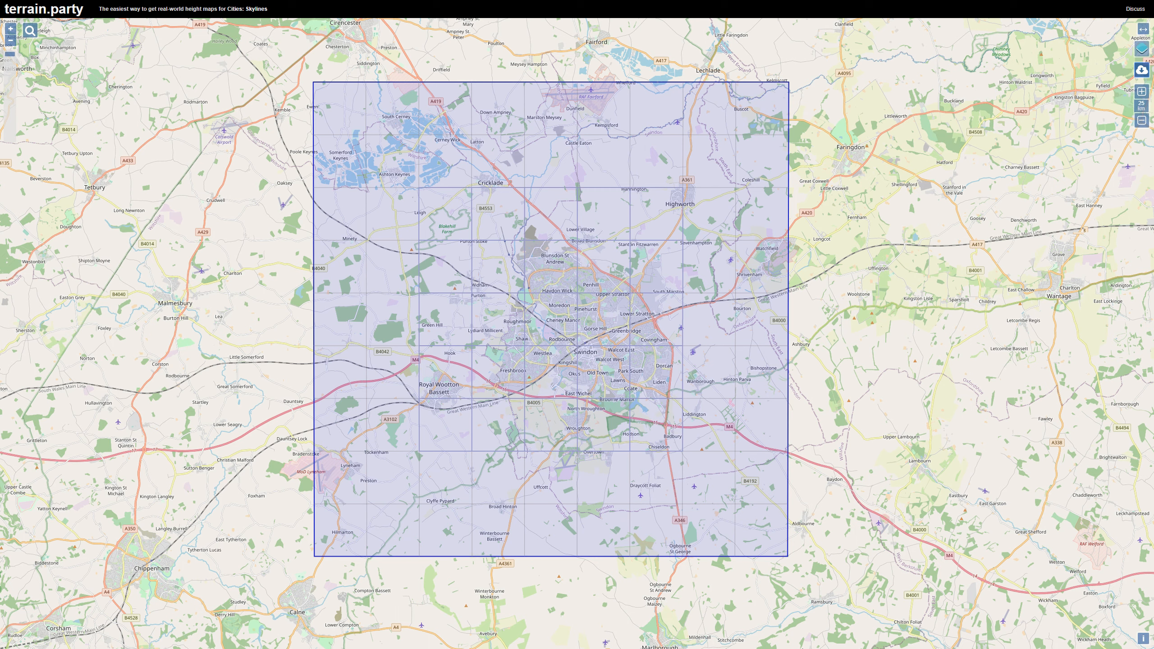
pyautogui.moveTo(572, 356)
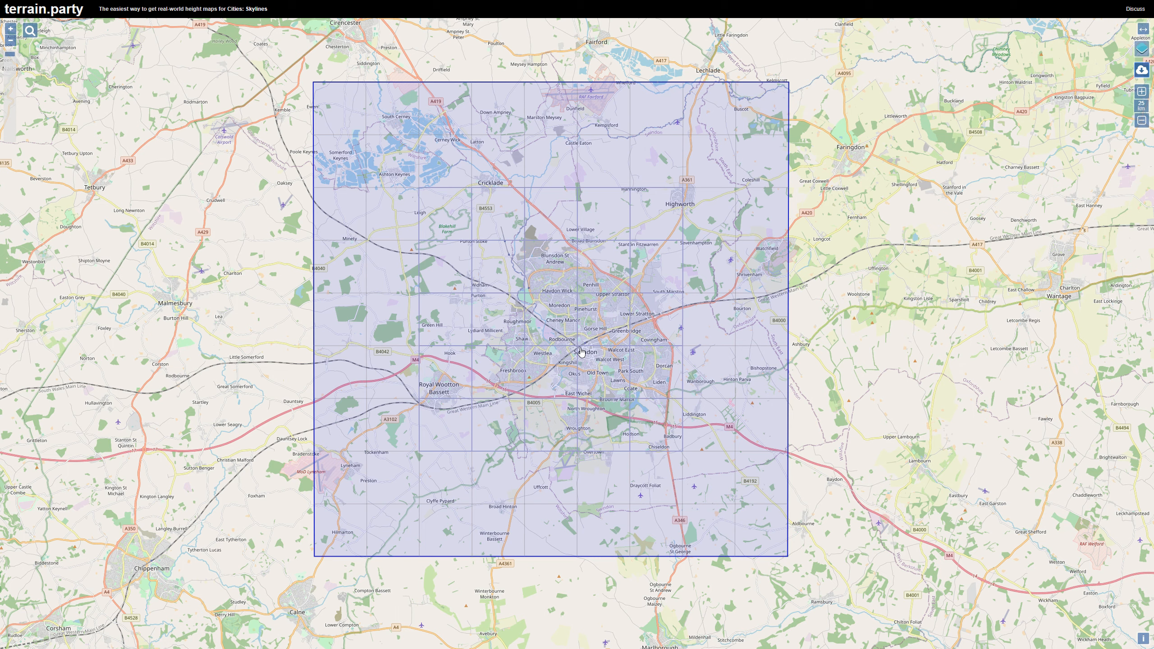
pyautogui.moveTo(672, 452)
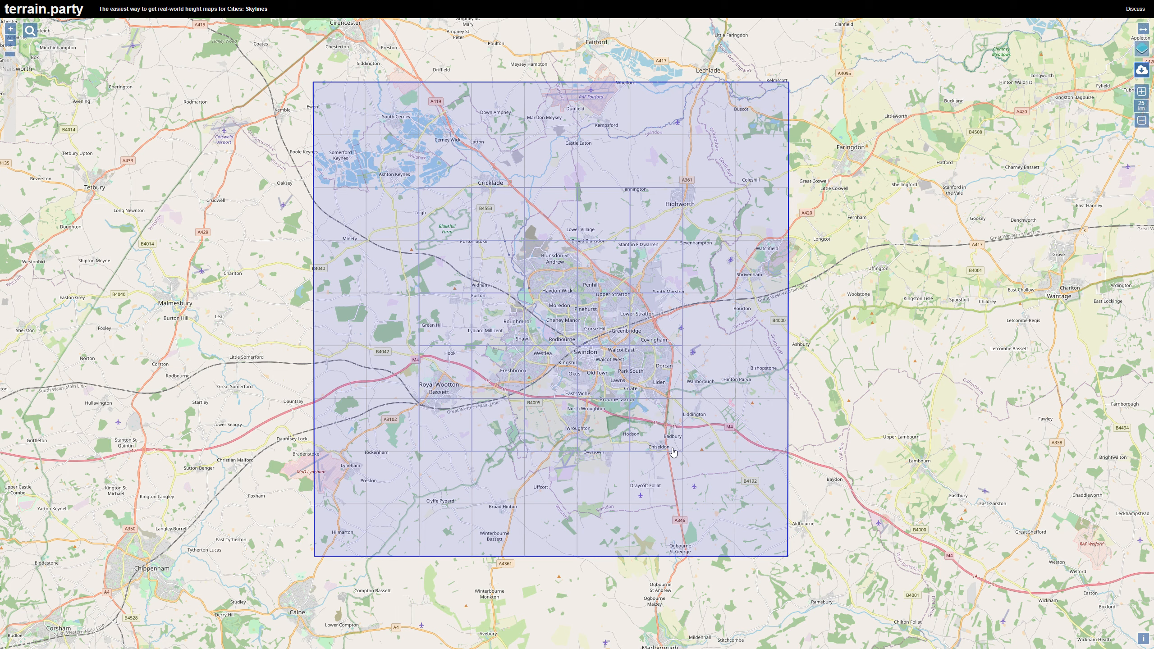
pyautogui.moveTo(903, 588)
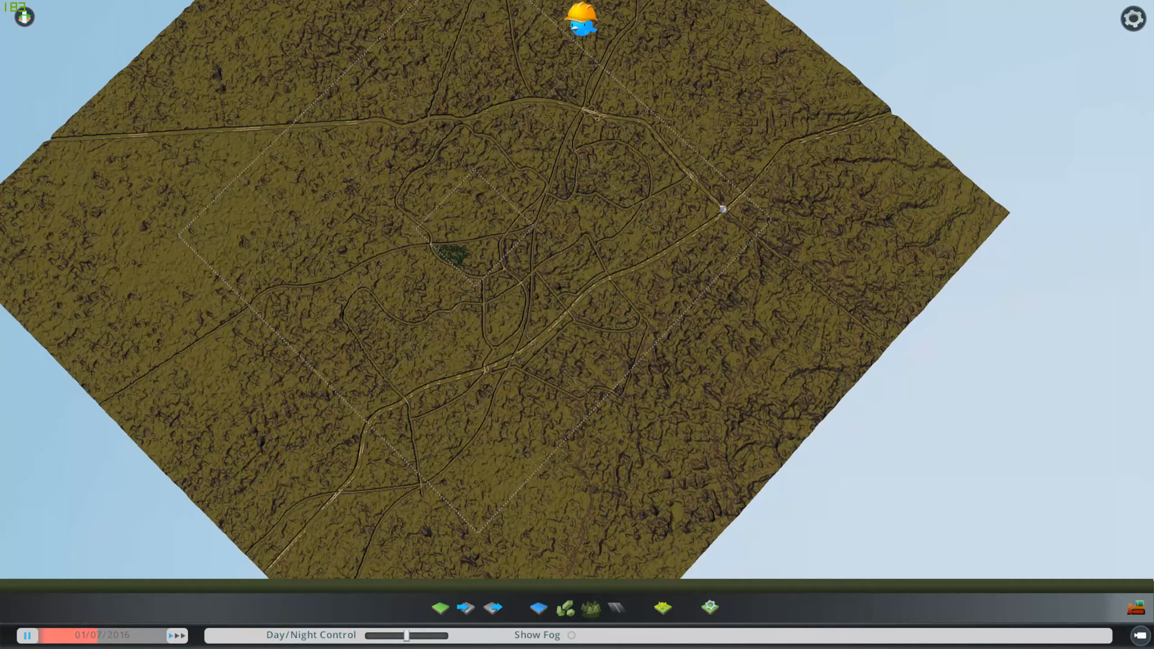
# Step: Zoom in on the imported Swindon terrain to inspect its hills and sunken road corridors
pyautogui.scroll(3)
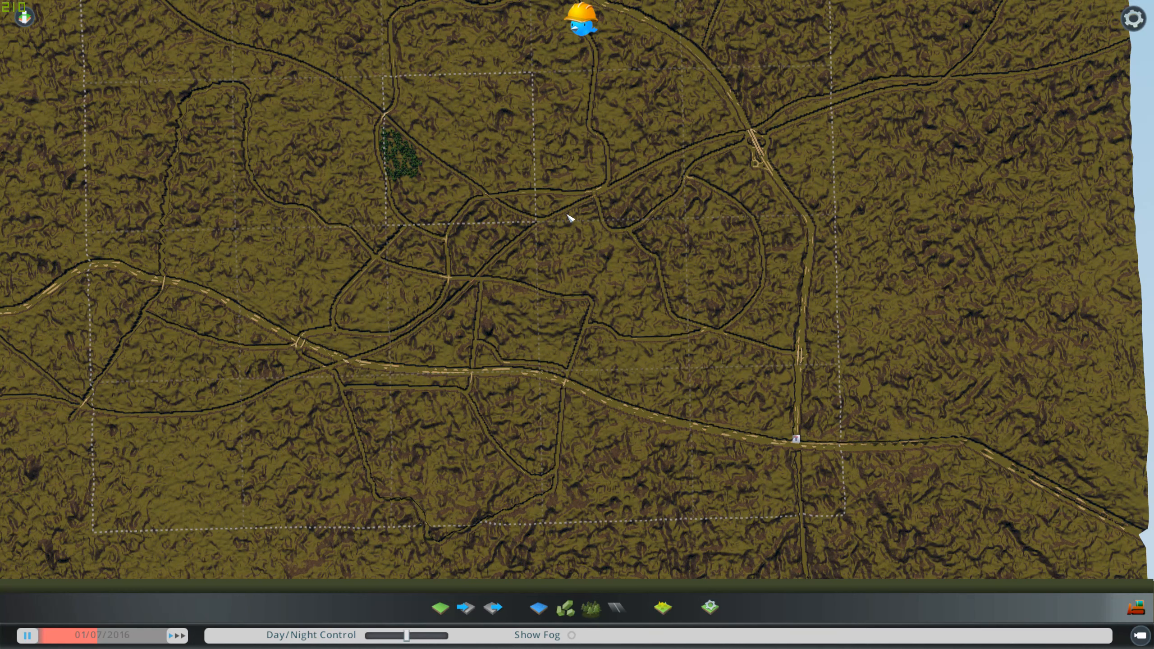
pyautogui.moveTo(602, 319)
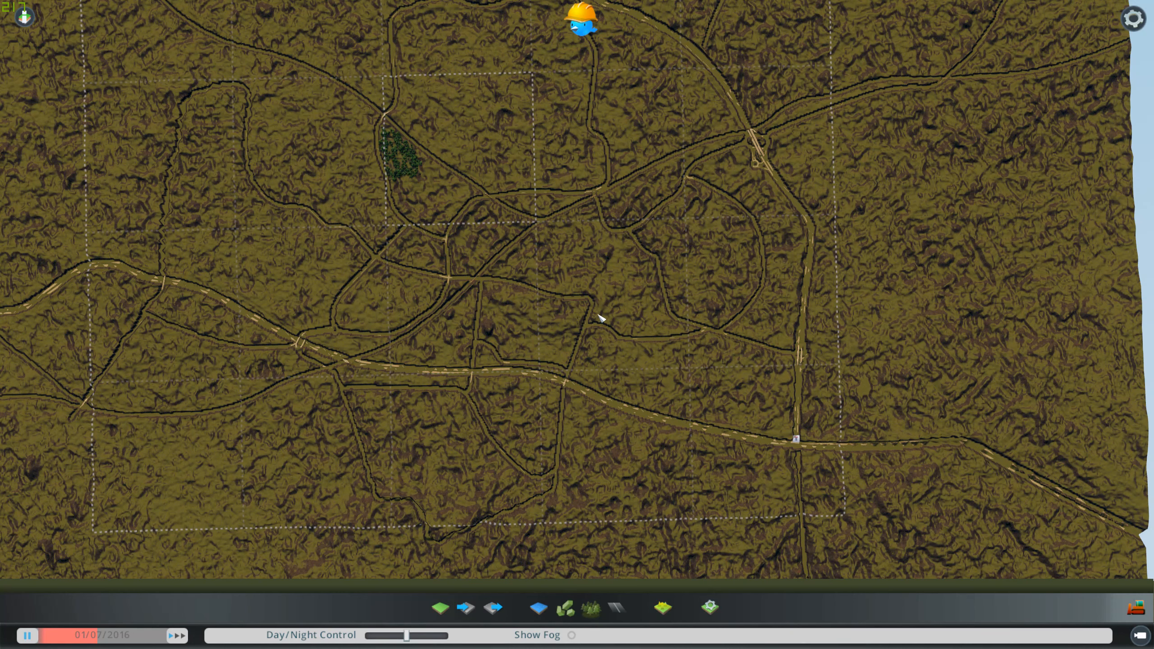
pyautogui.moveTo(364, 257)
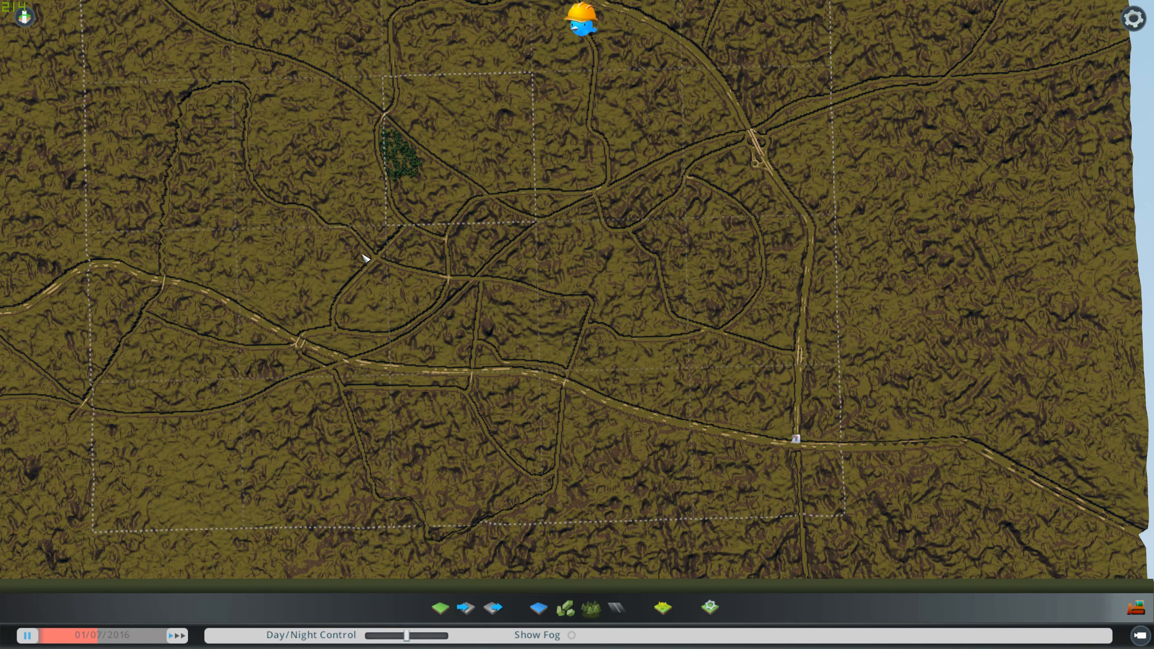
pyautogui.moveTo(623, 298)
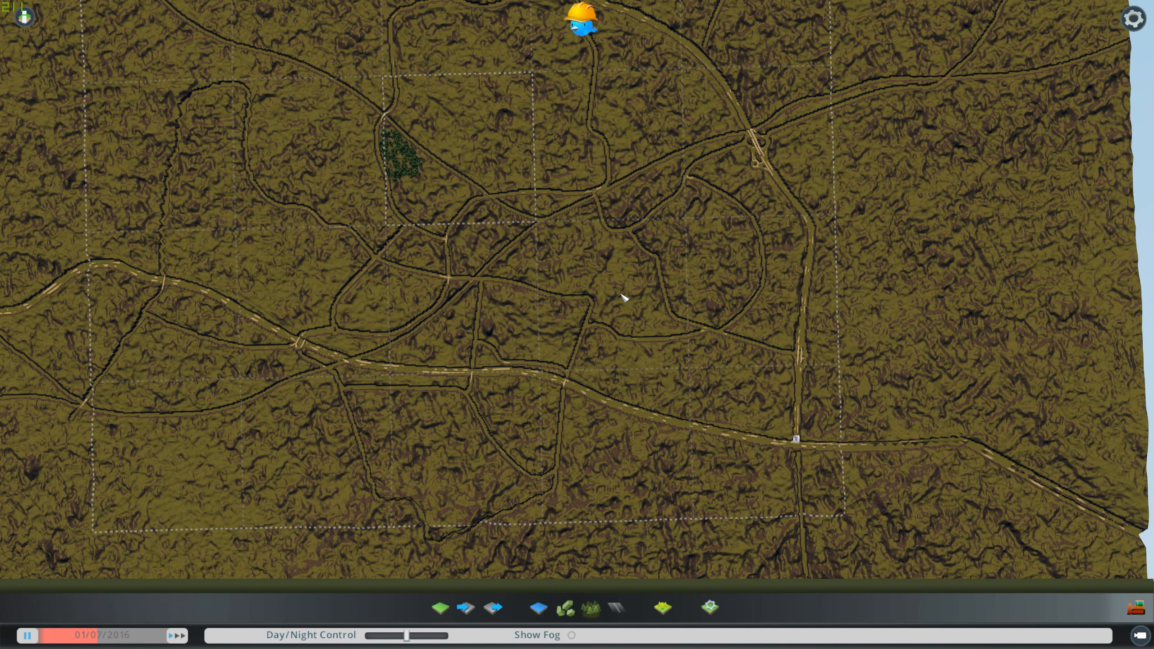
pyautogui.moveTo(581, 306)
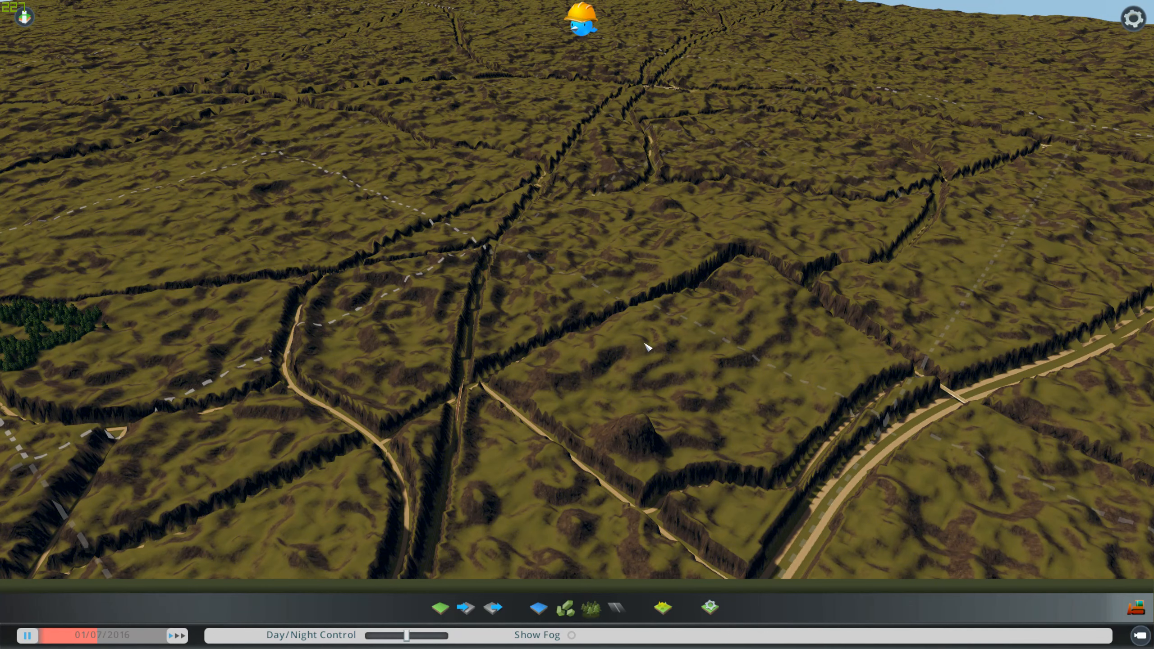
pyautogui.moveTo(609, 365)
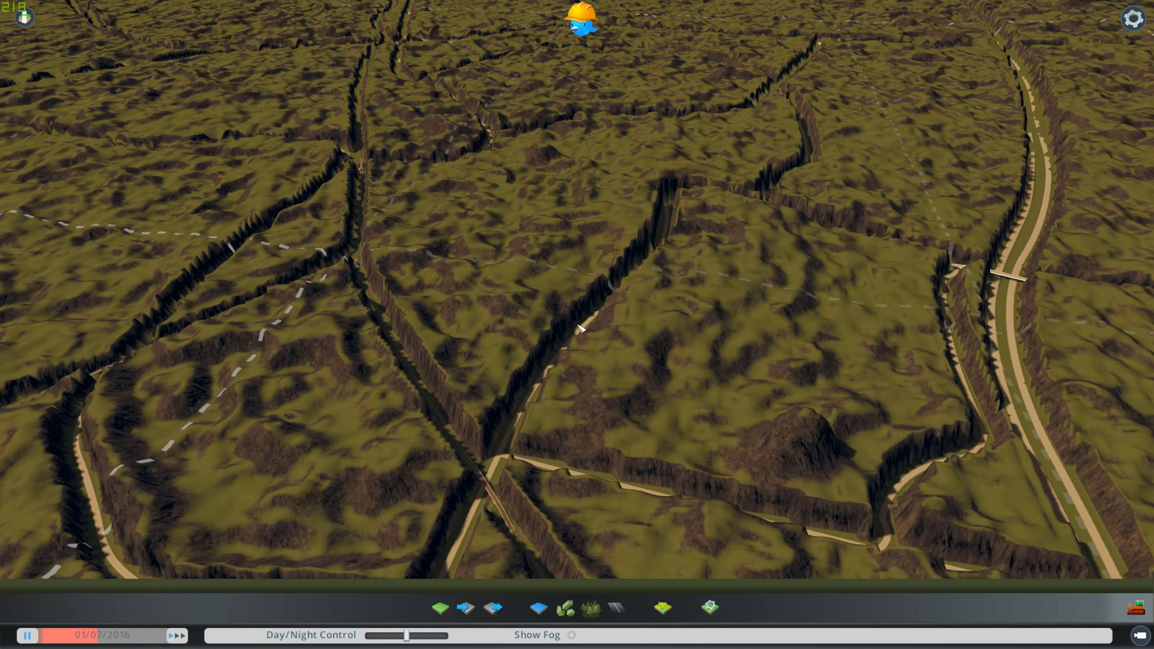
# Step: Select the Landscaping Soften Tool with brush size 750 at maximum strength
pyautogui.click(439, 608)
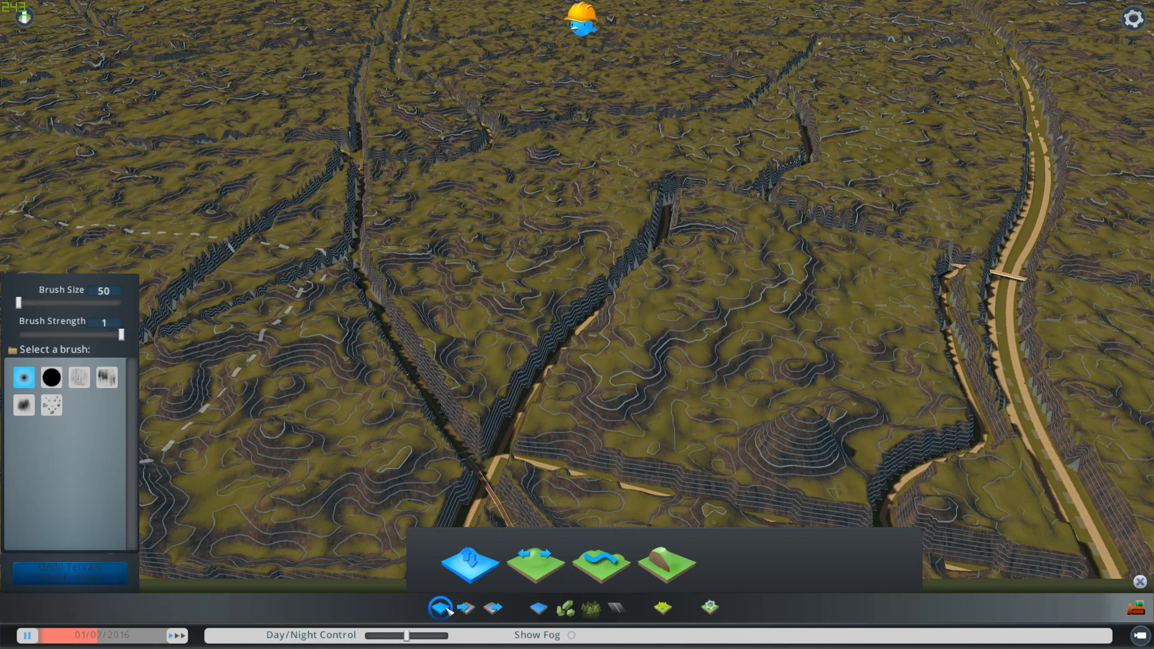
pyautogui.moveTo(536, 563)
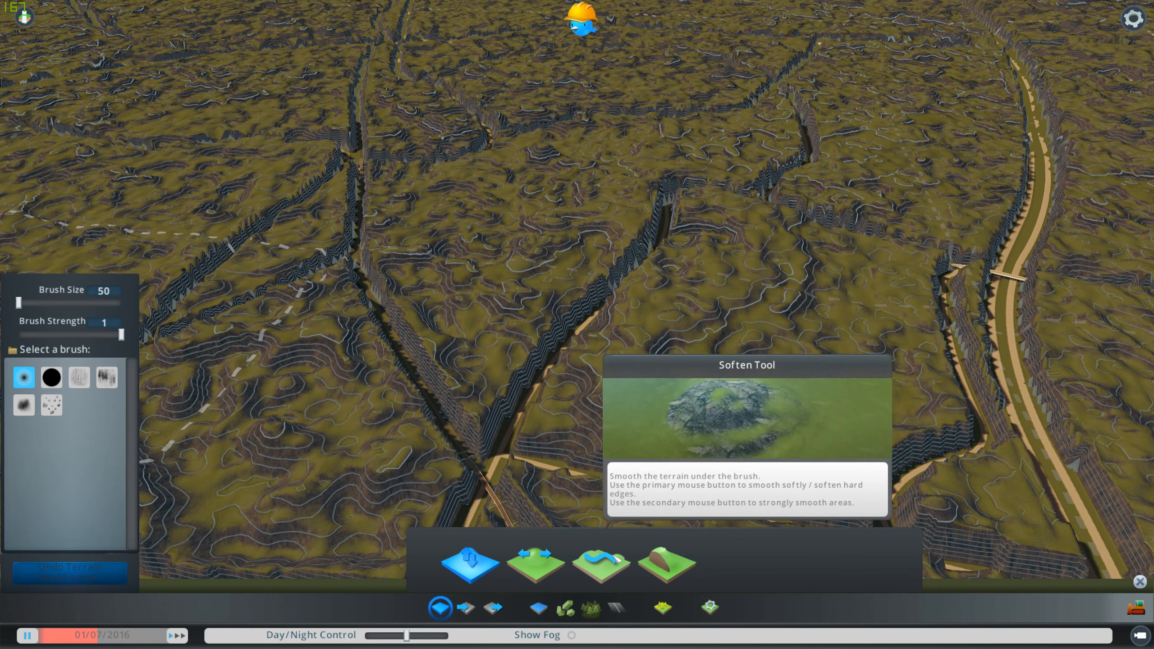
pyautogui.click(599, 563)
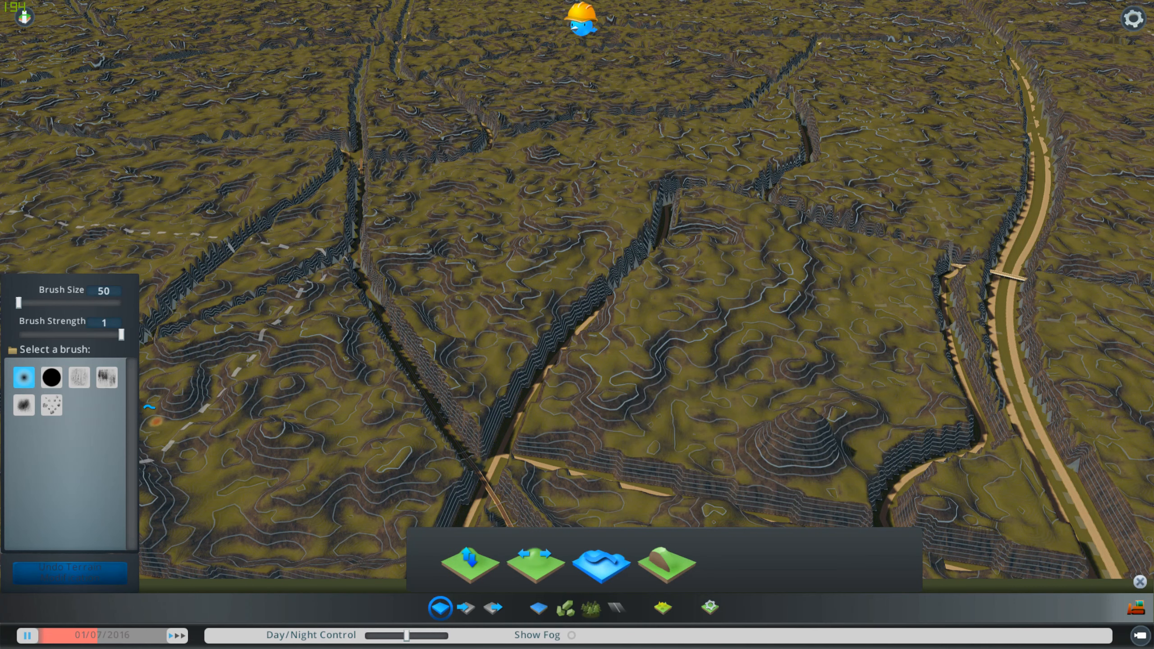
pyautogui.click(51, 376)
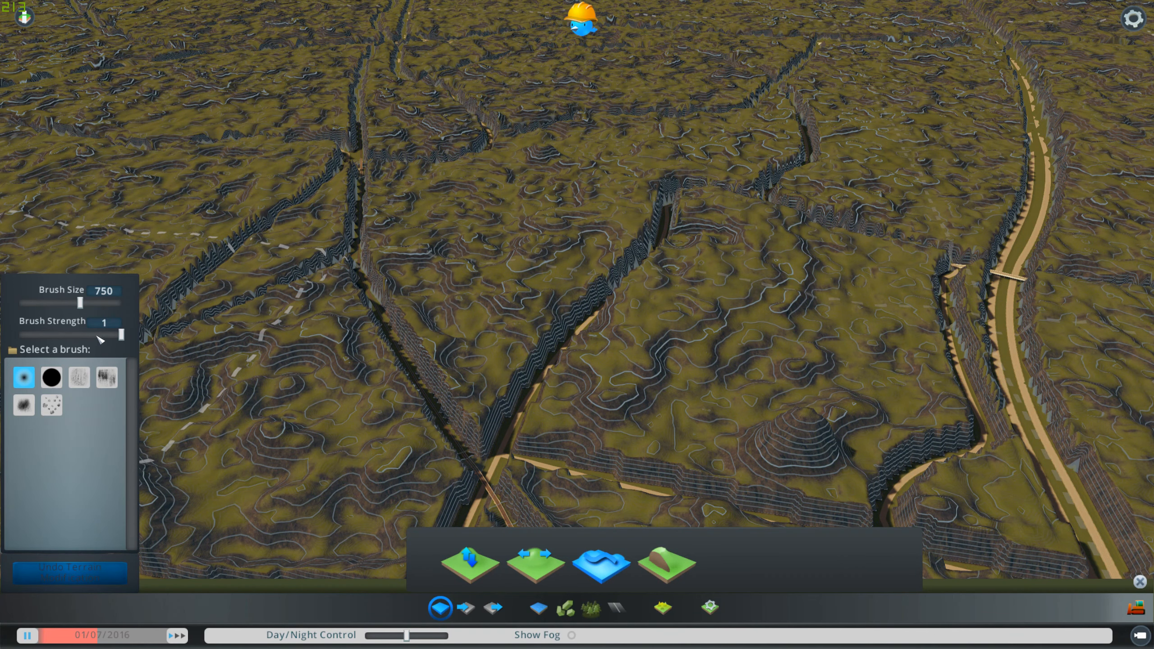
pyautogui.click(824, 431)
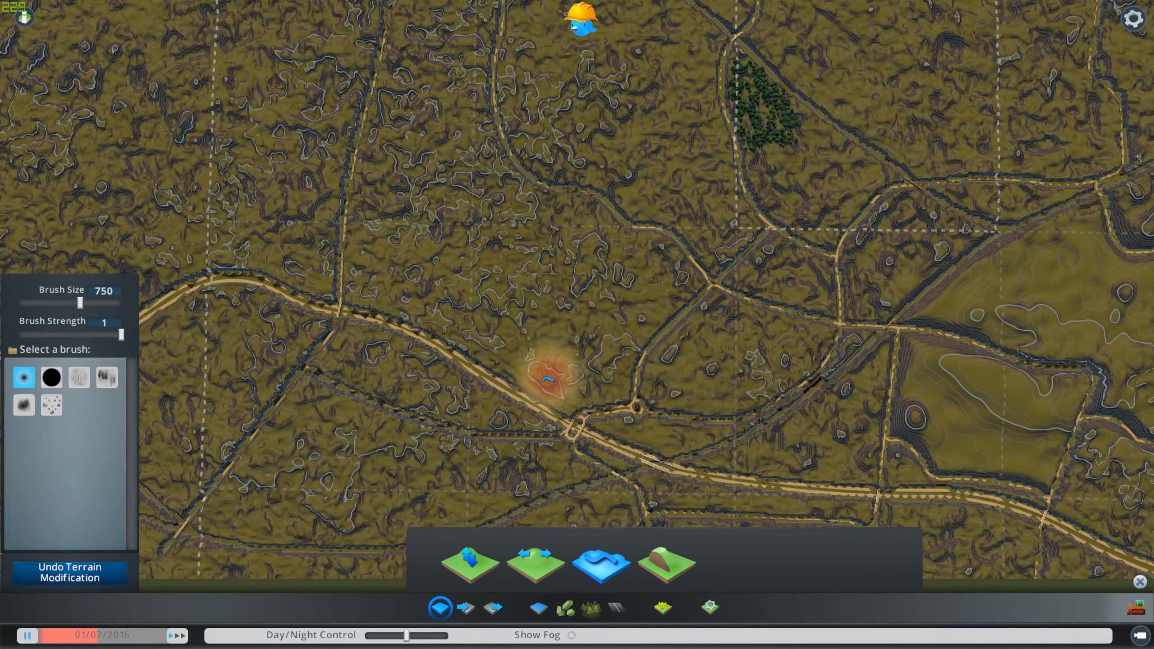
pyautogui.moveTo(494, 235)
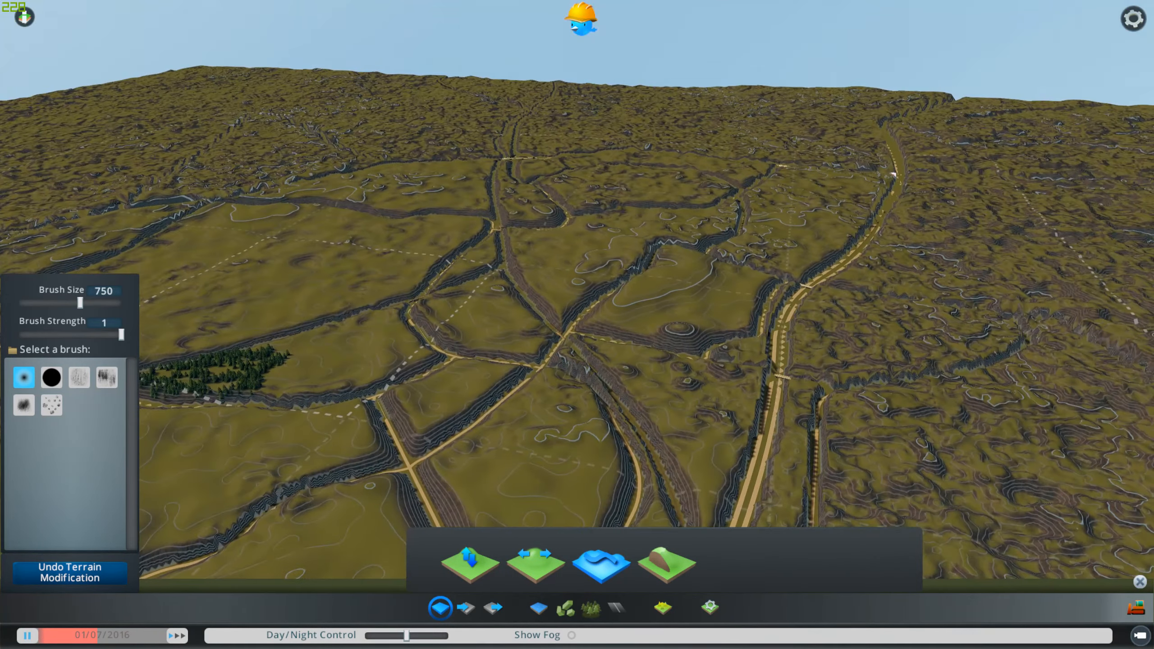
# Step: Soften the jagged ground between the town roads with the 750 brush
pyautogui.click(705, 321)
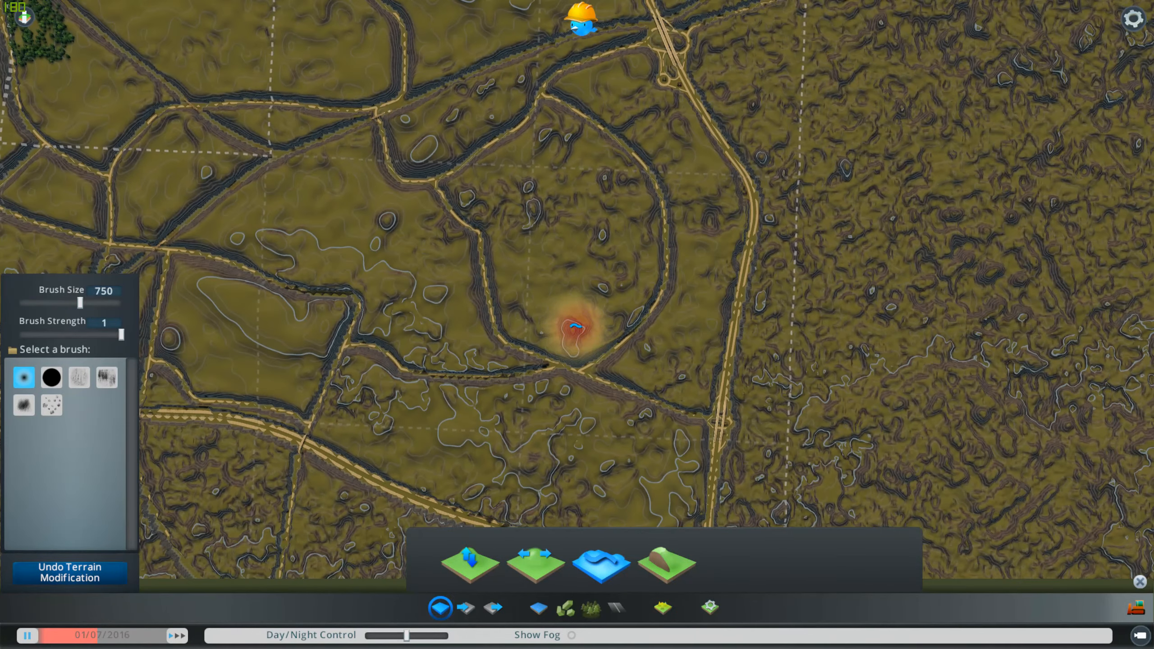
# Step: Create a new map with the built-in Temperate theme from the pause menu
pyautogui.press('Escape')
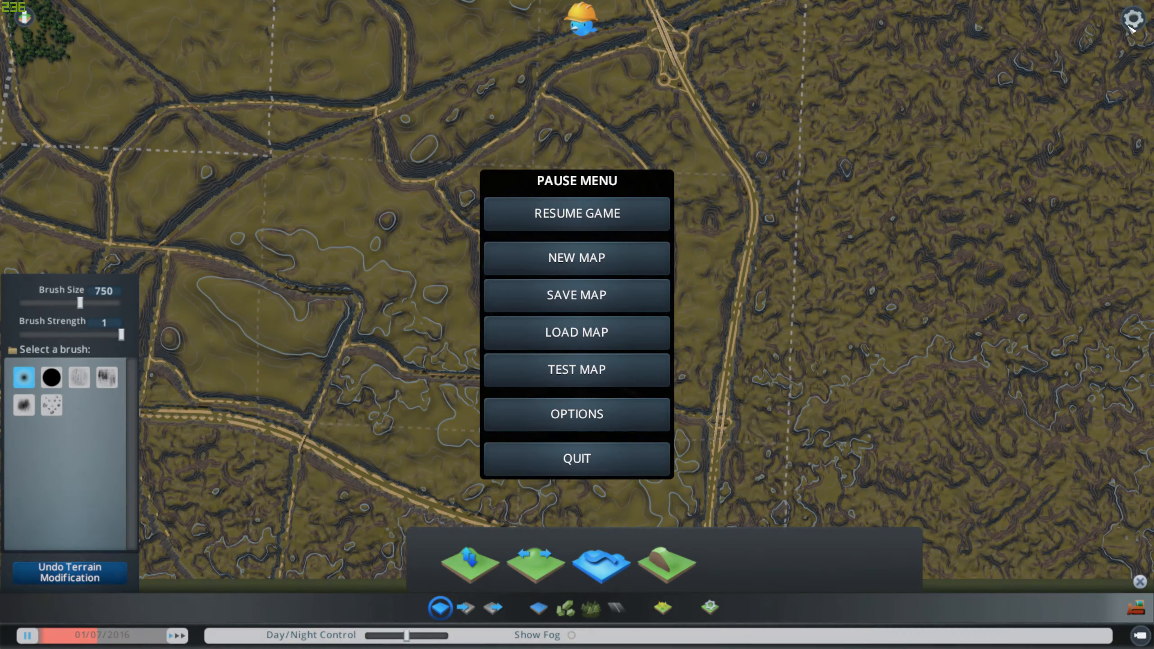
pyautogui.click(576, 257)
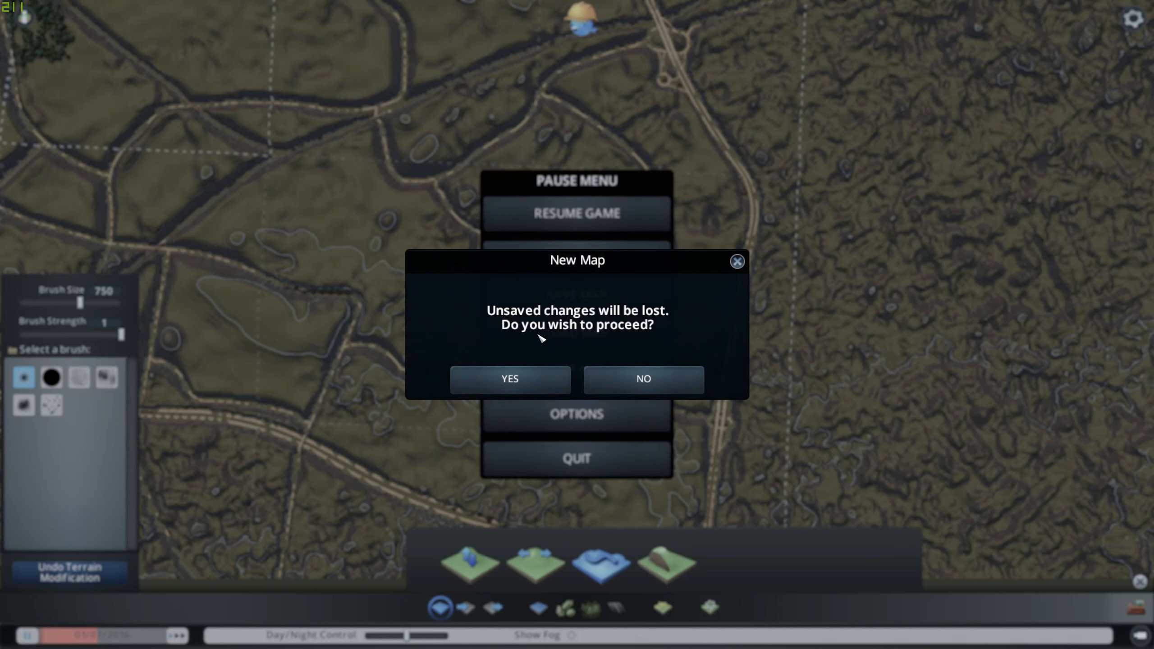
pyautogui.click(509, 378)
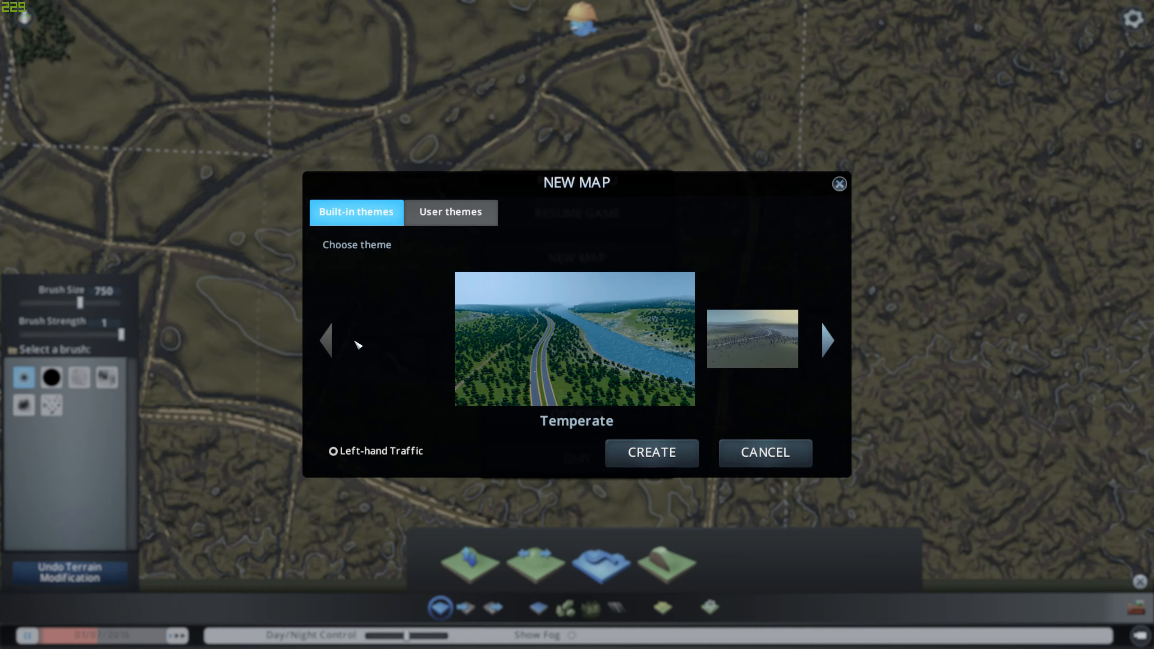
pyautogui.moveTo(650, 452)
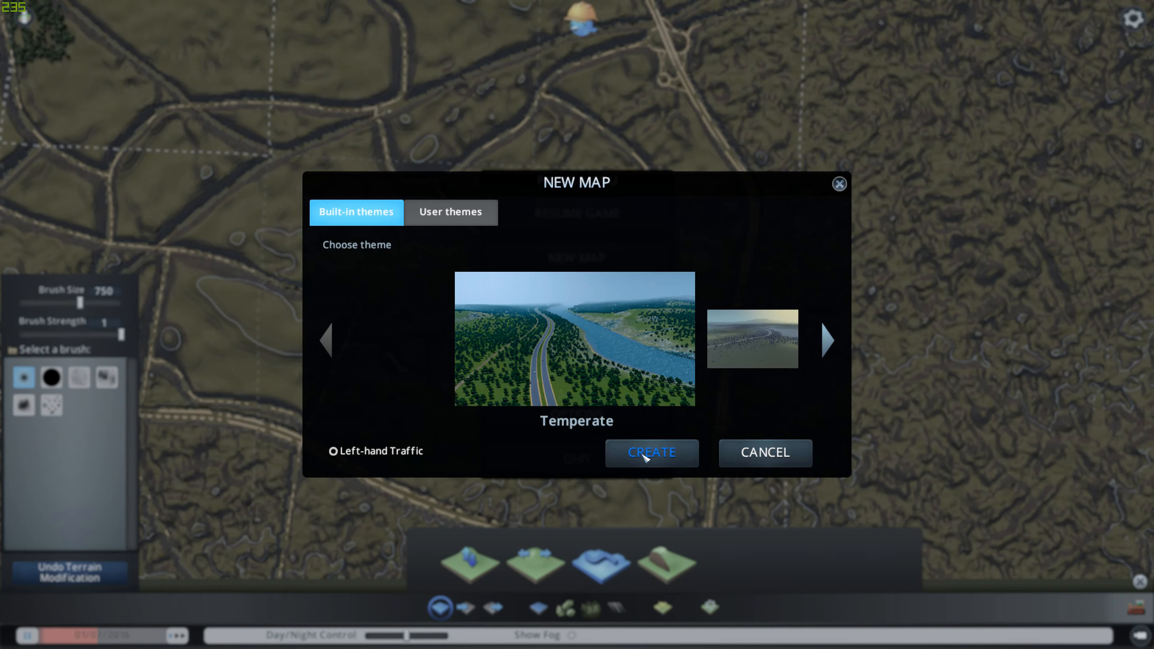
pyautogui.click(651, 453)
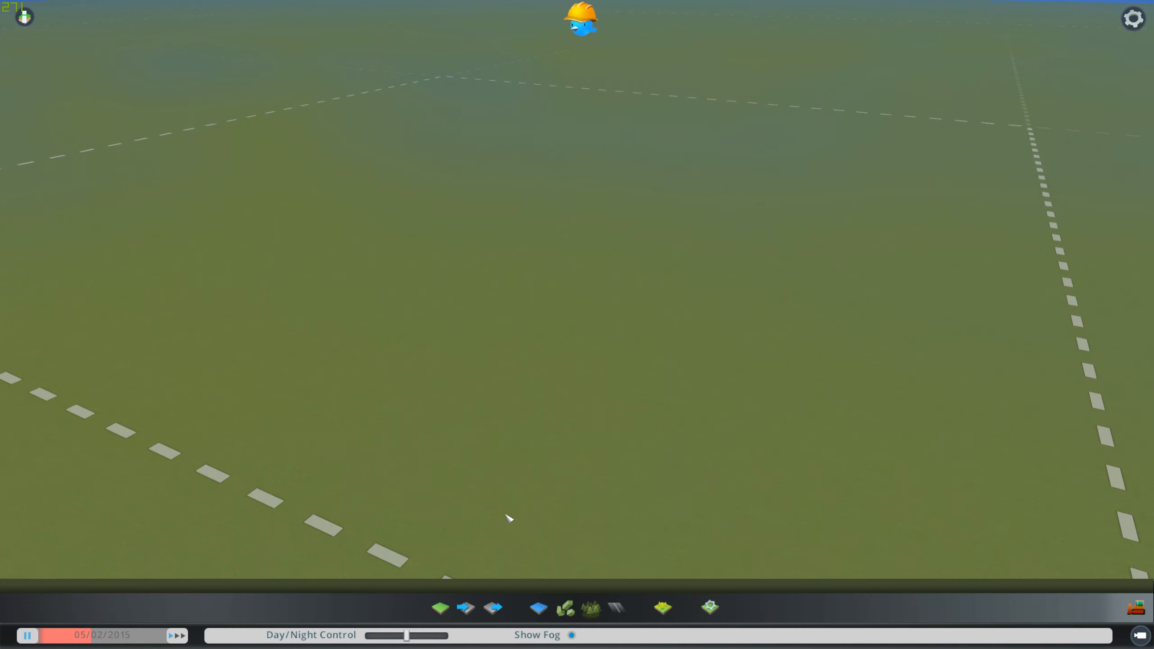
# Step: Import the 'Swind2 Height Map (Merged).png' heightmap onto the flat map
pyautogui.click(465, 607)
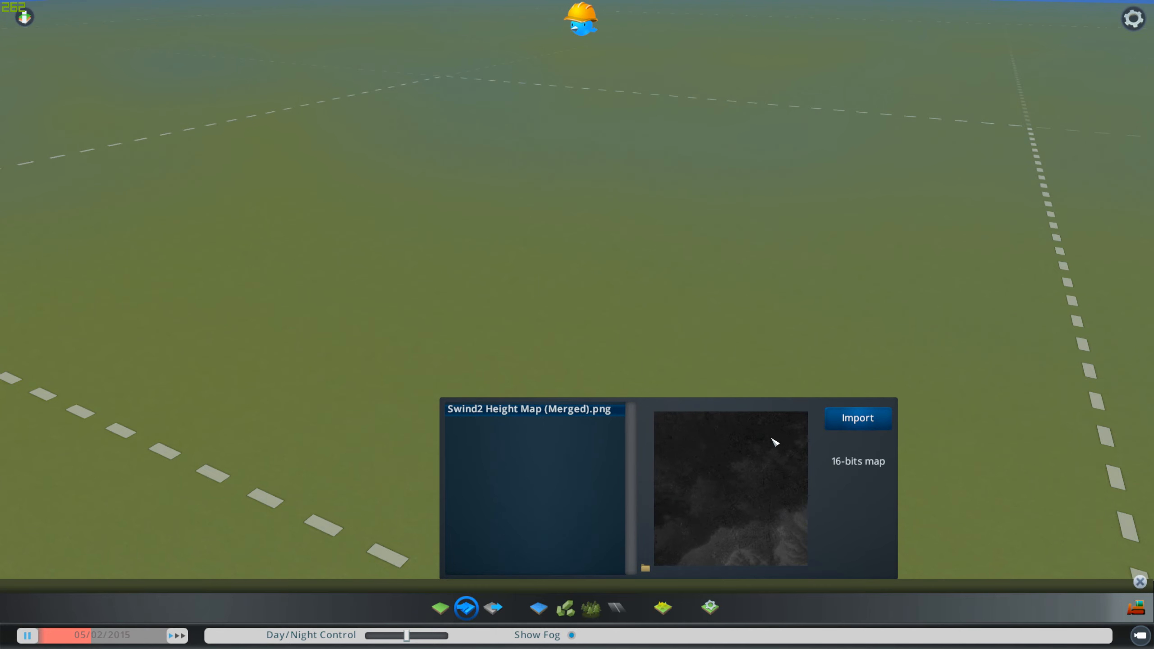
pyautogui.click(857, 417)
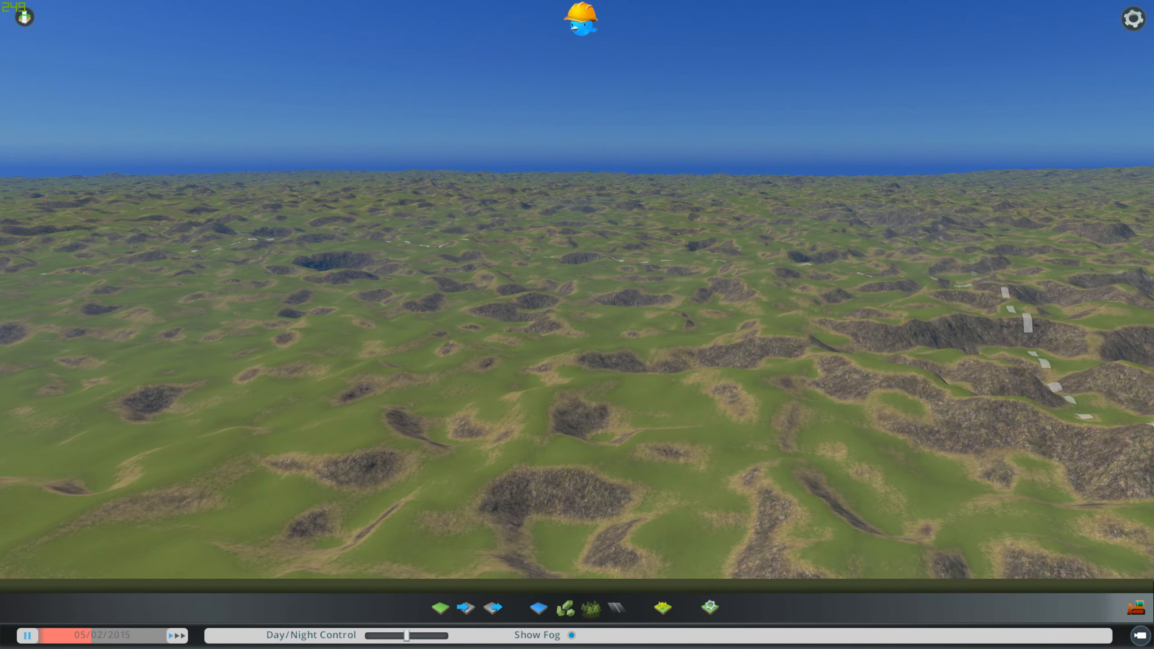
# Step: Show the map tile areas and ready the terrain tools with a 2000-size full-strength brush
pyautogui.click(661, 607)
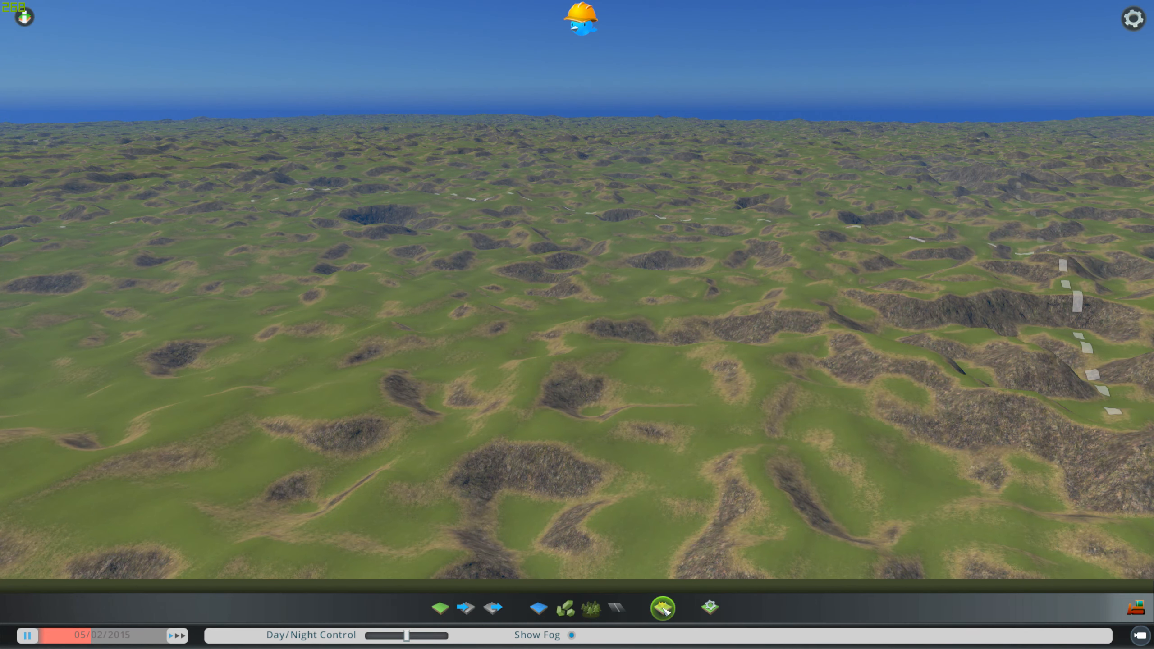
pyautogui.moveTo(465, 608)
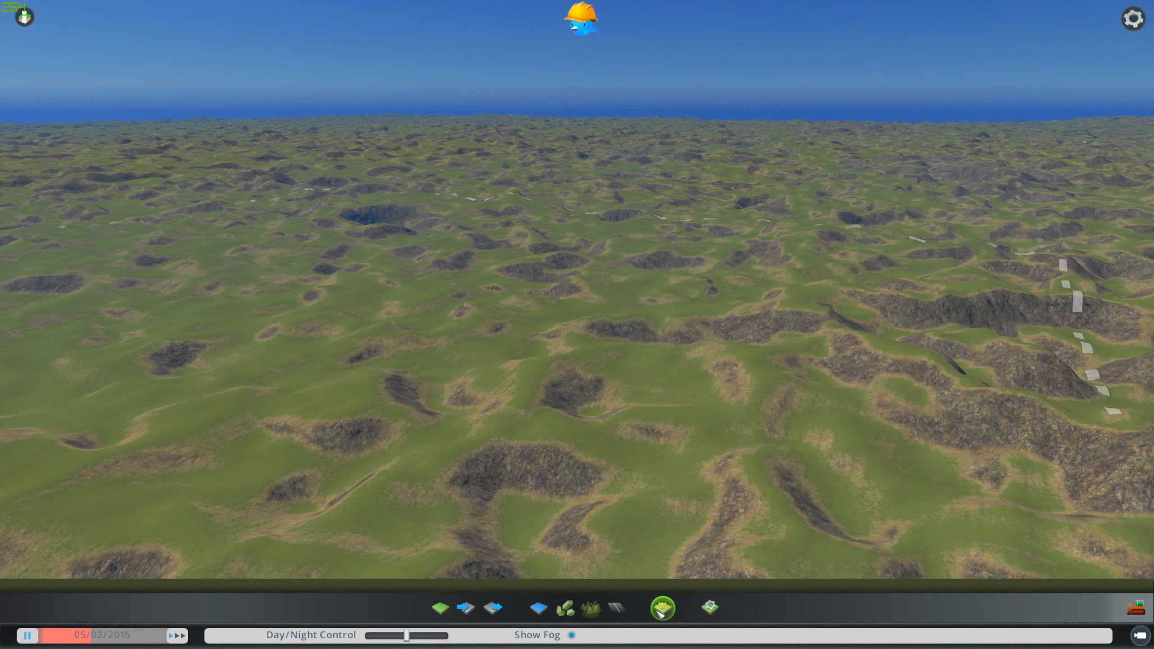
pyautogui.click(538, 608)
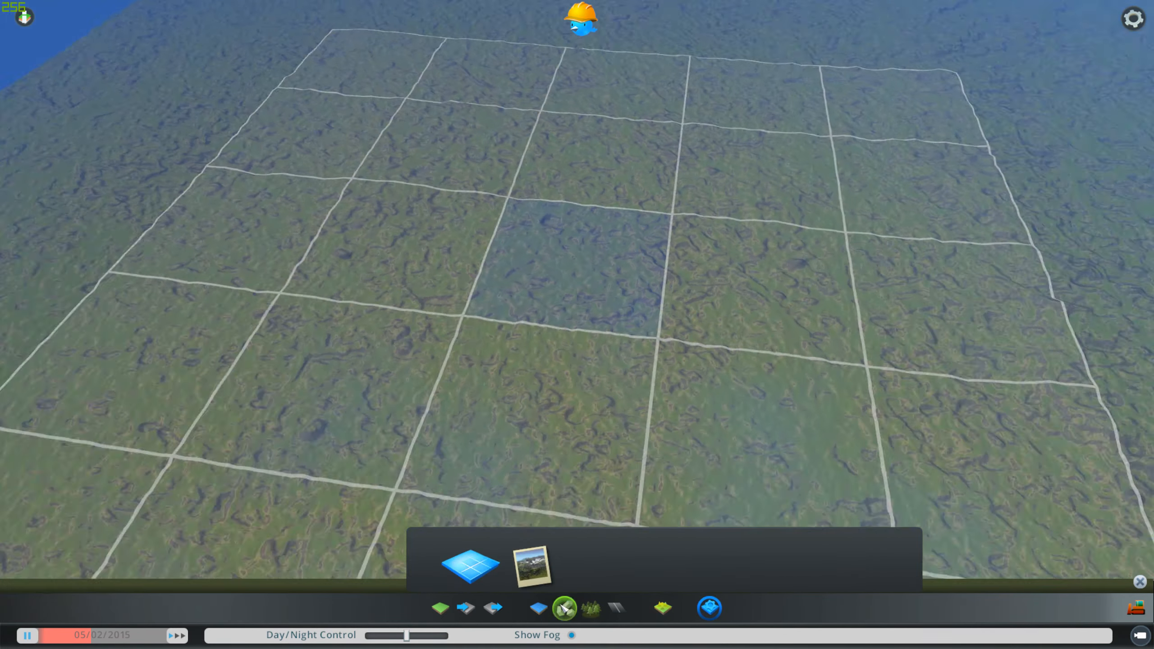
pyautogui.click(439, 607)
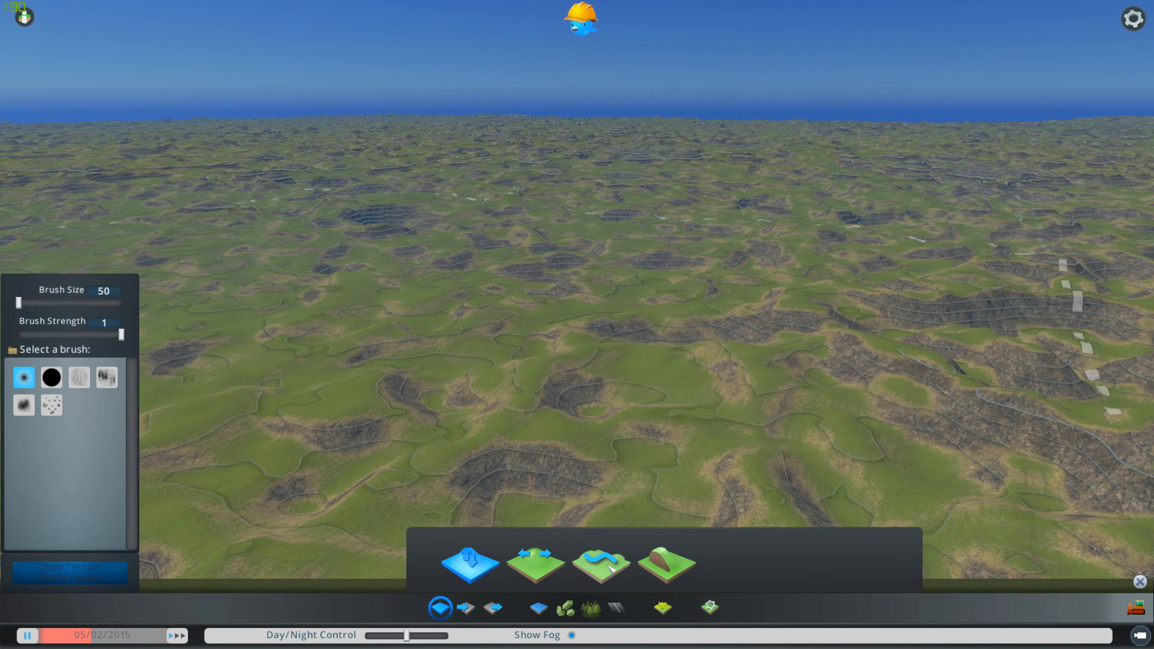
pyautogui.click(600, 562)
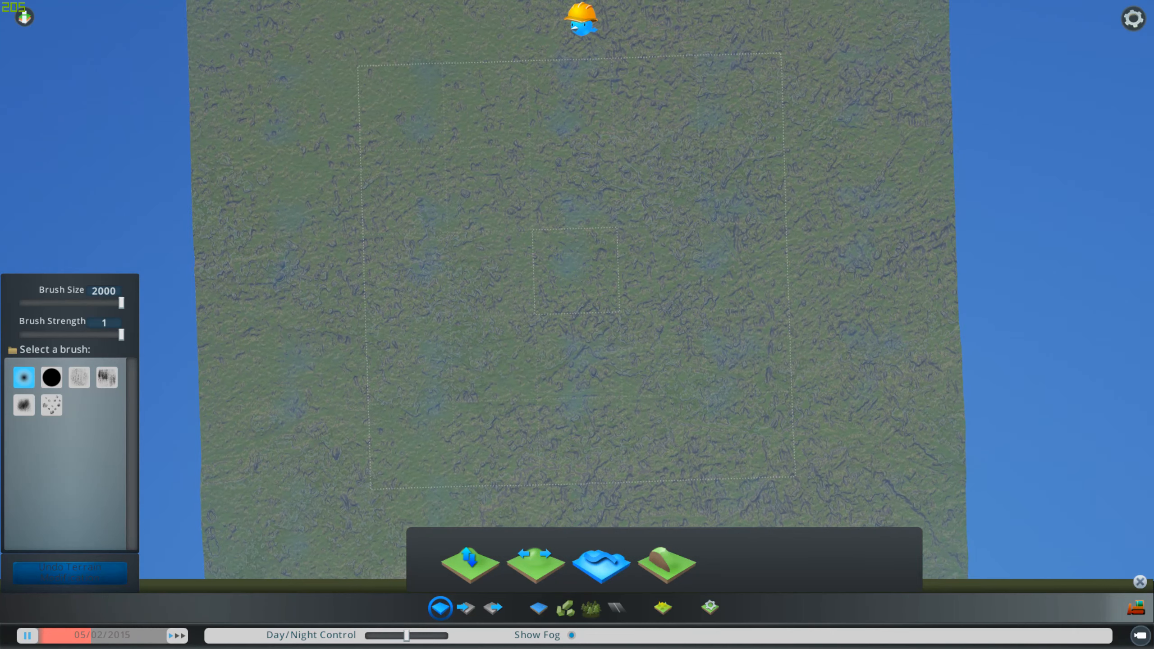
# Step: Soften the rugged Swind2 terrain across the map with the 2000-size brush
pyautogui.click(507, 398)
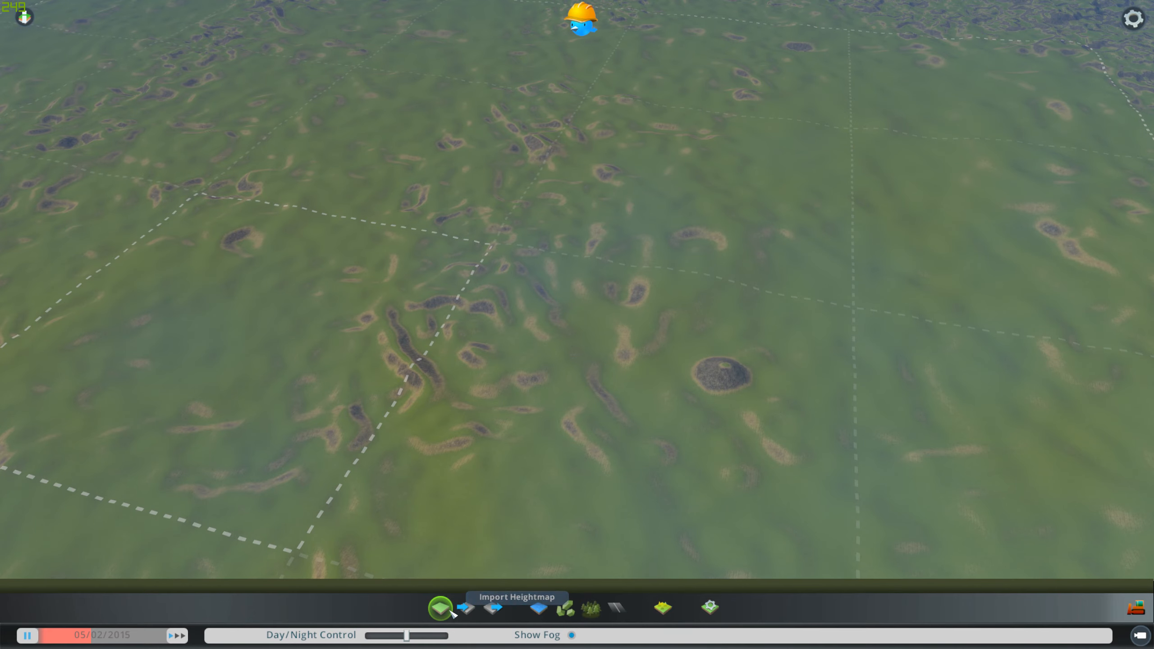
# Step: Reopen the terrain tools and soften three more large areas of the central tiles
pyautogui.click(440, 607)
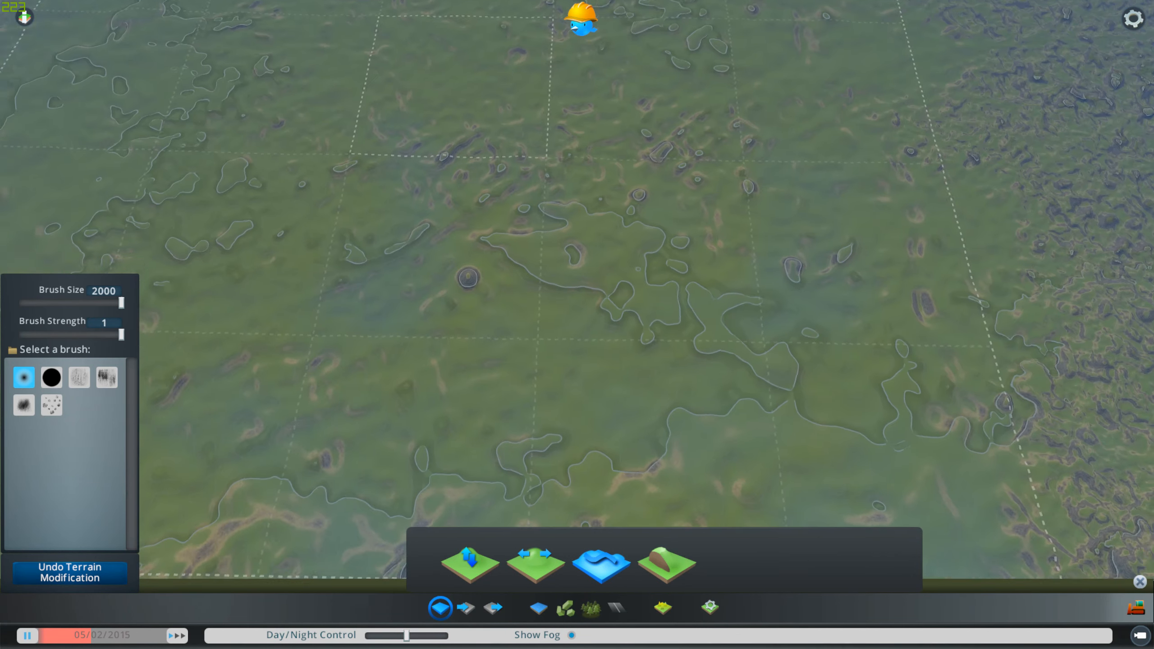
pyautogui.click(711, 356)
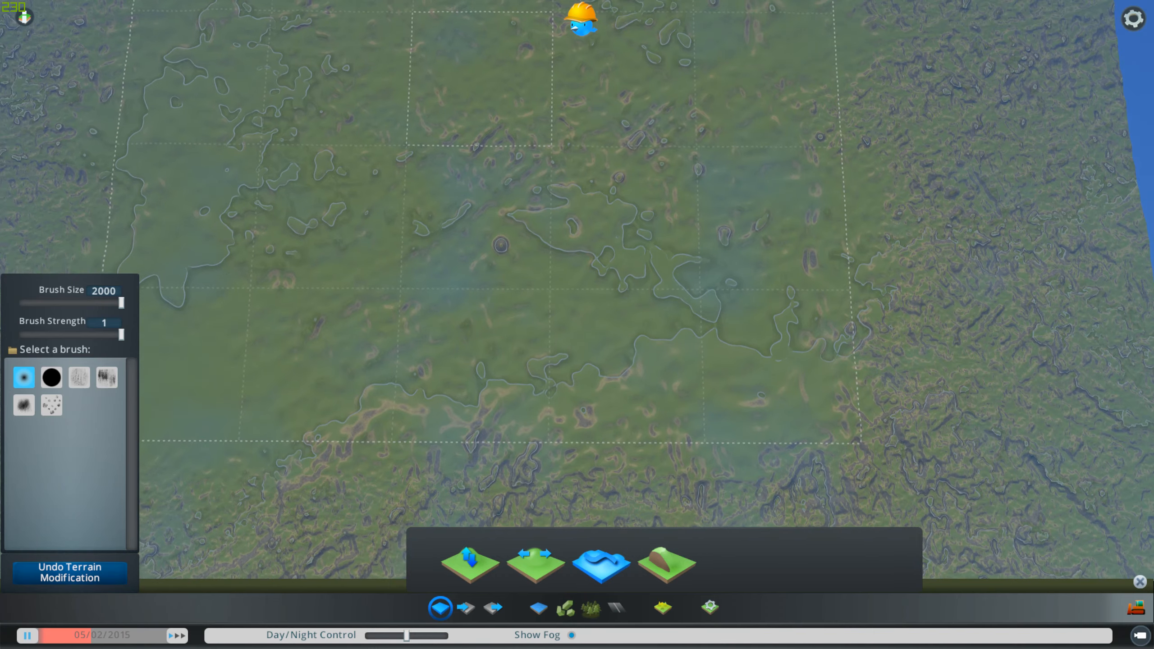
pyautogui.click(482, 398)
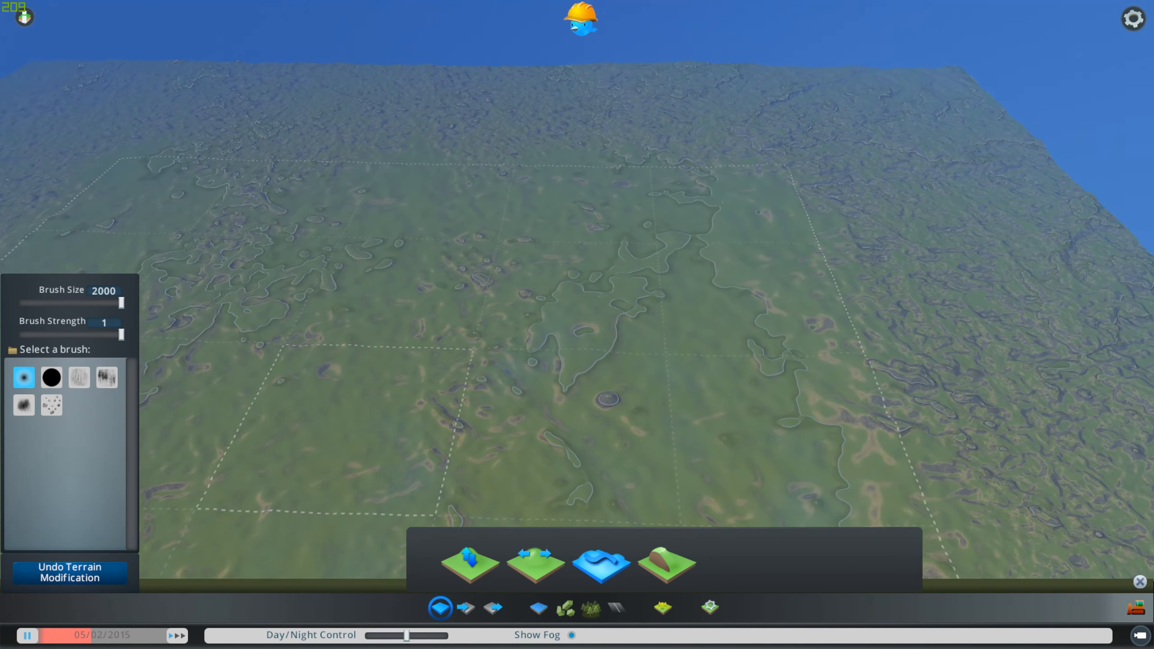
pyautogui.click(646, 357)
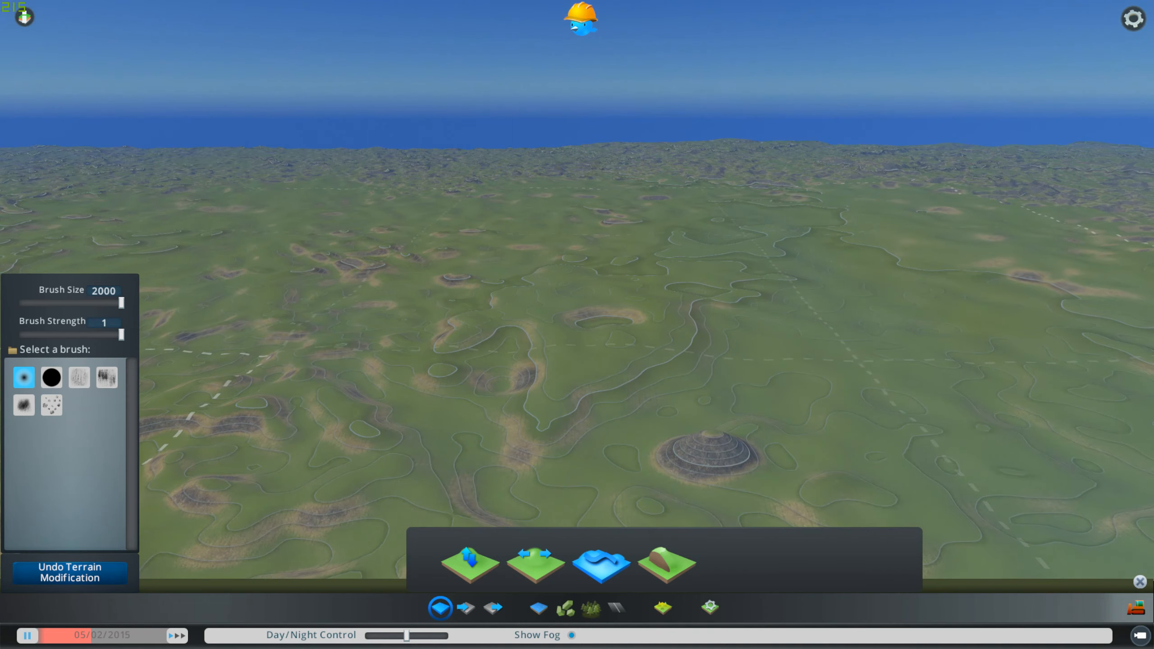
# Step: Soften another outlying patch of Swind2 terrain with the 2000-size brush
pyautogui.click(788, 328)
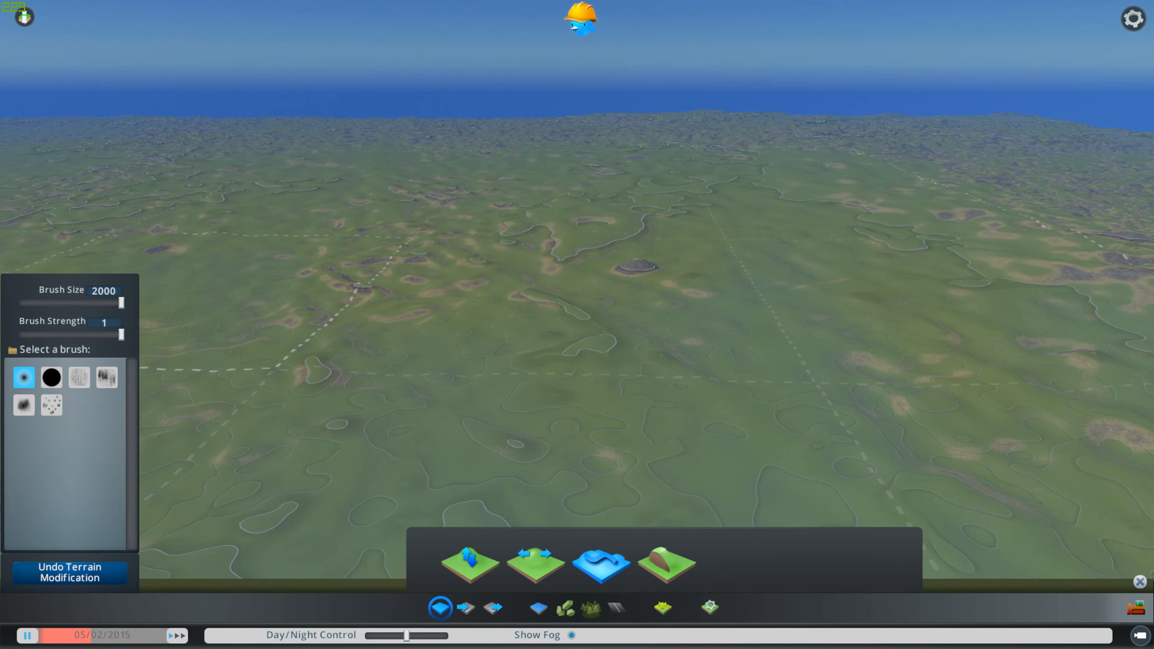
pyautogui.click(269, 214)
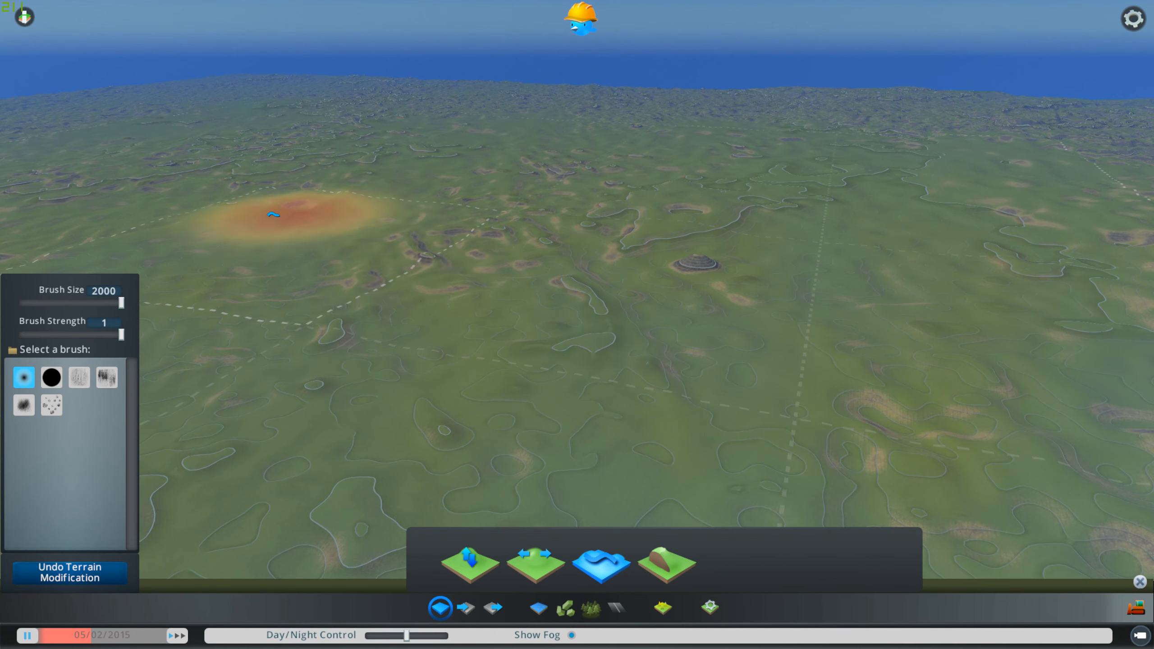
pyautogui.moveTo(795, 429)
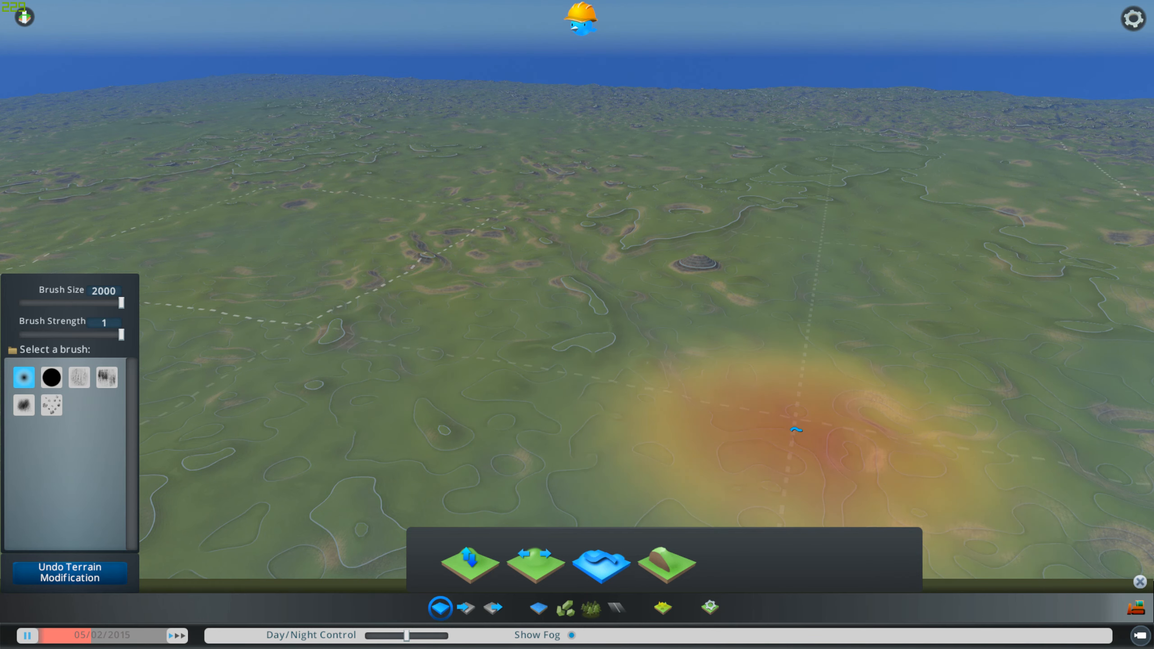
pyautogui.moveTo(874, 444)
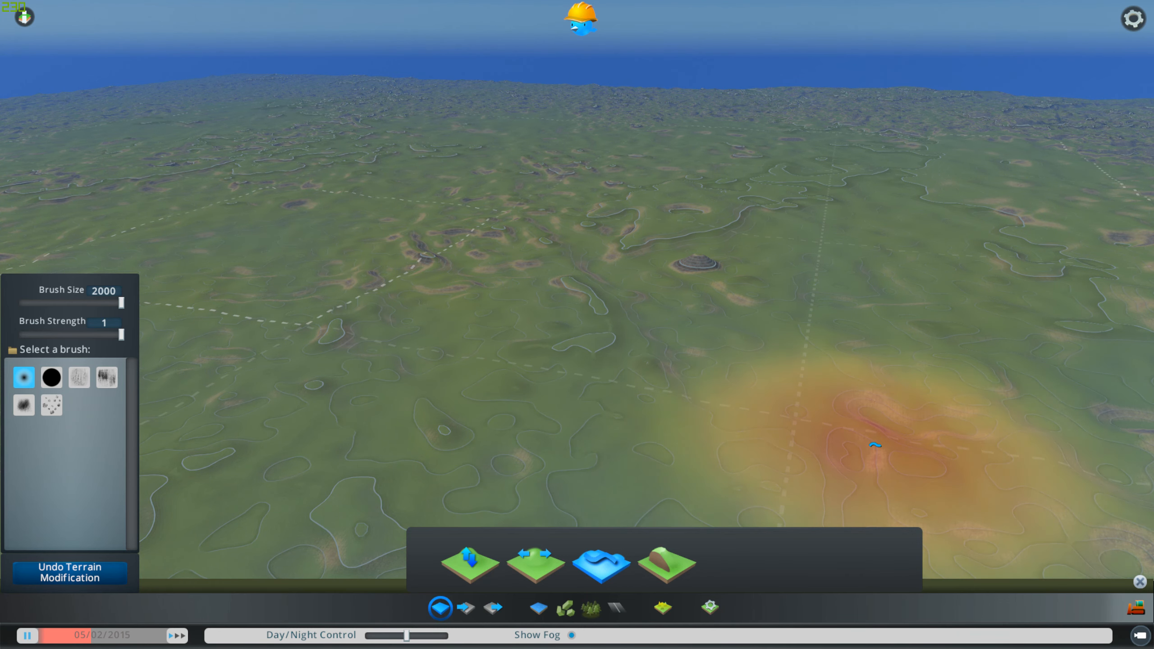